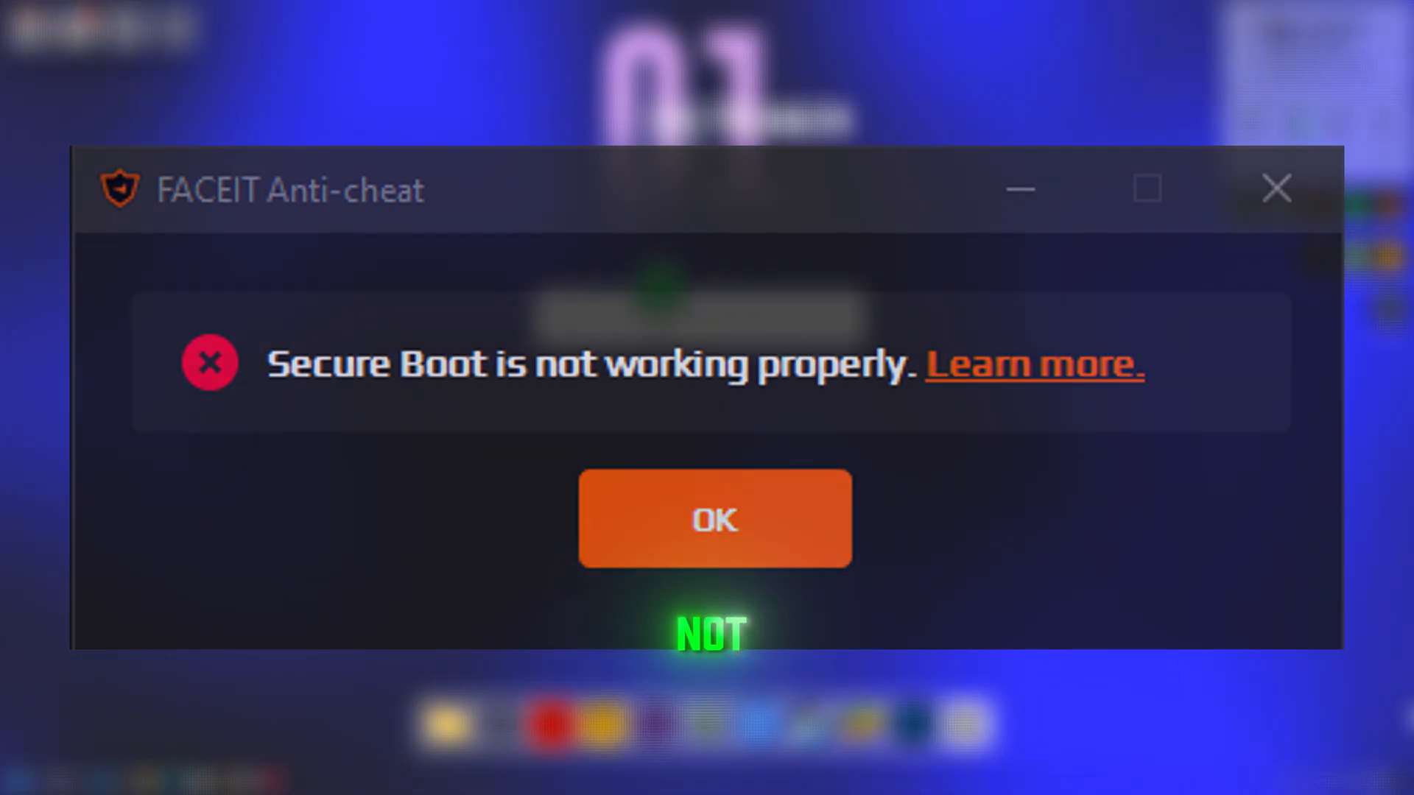
Step: Dismiss the FACEIT Anti-cheat Secure Boot error message
{"action": "left_click", "coordinate": [715, 519]}
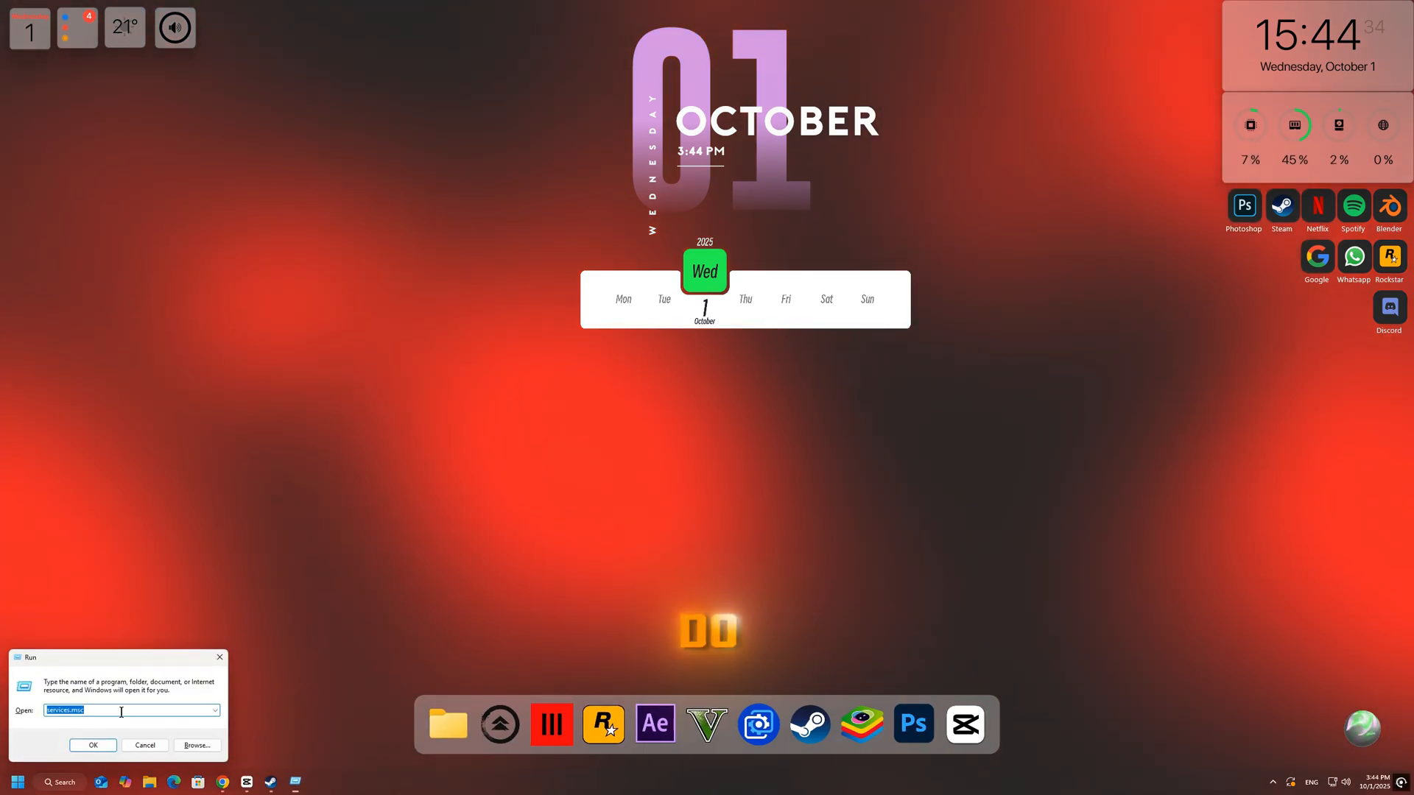
Step: Run msinfo32 to launch System Information and view the System Summary
{"action": "type", "text": "msinfo32"}
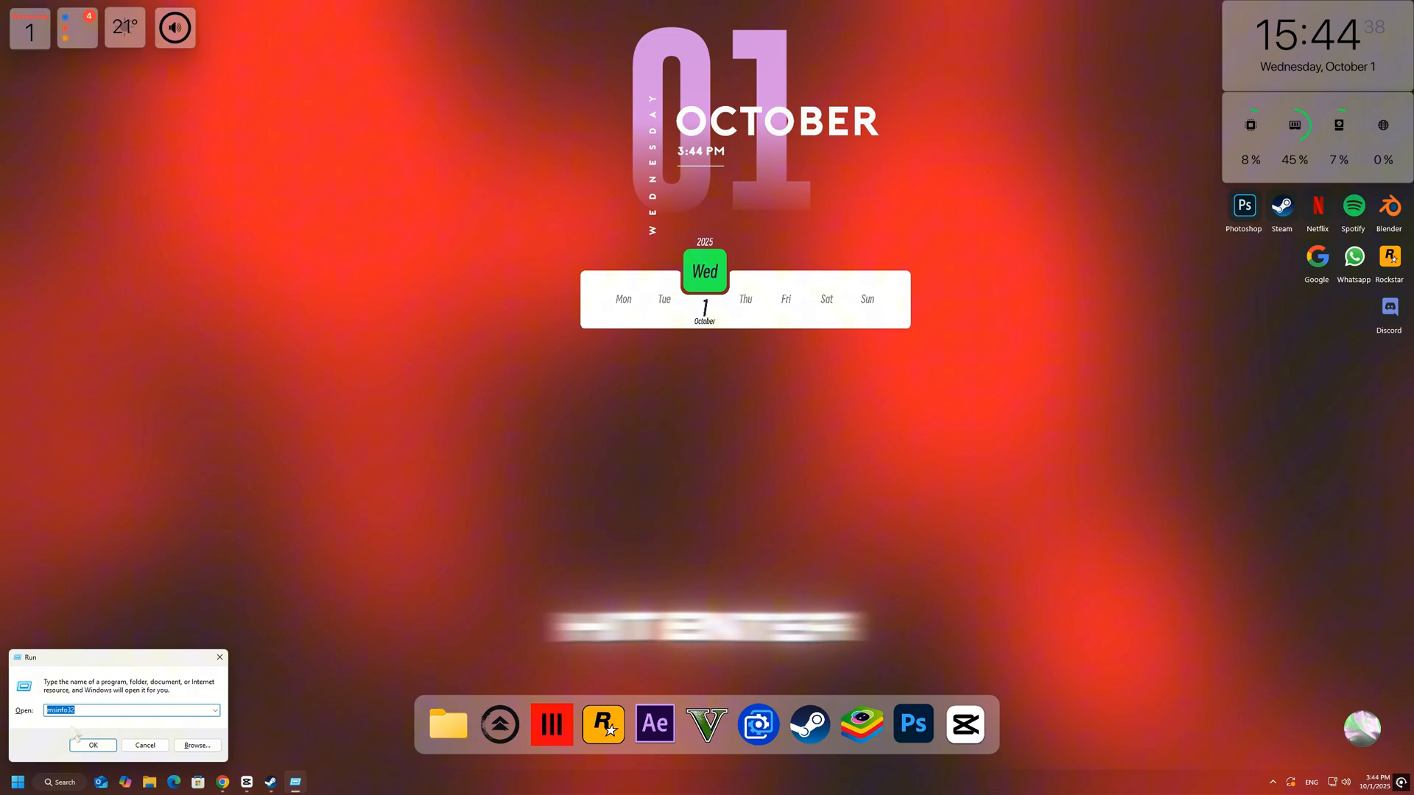
{"action": "left_click", "coordinate": [94, 745]}
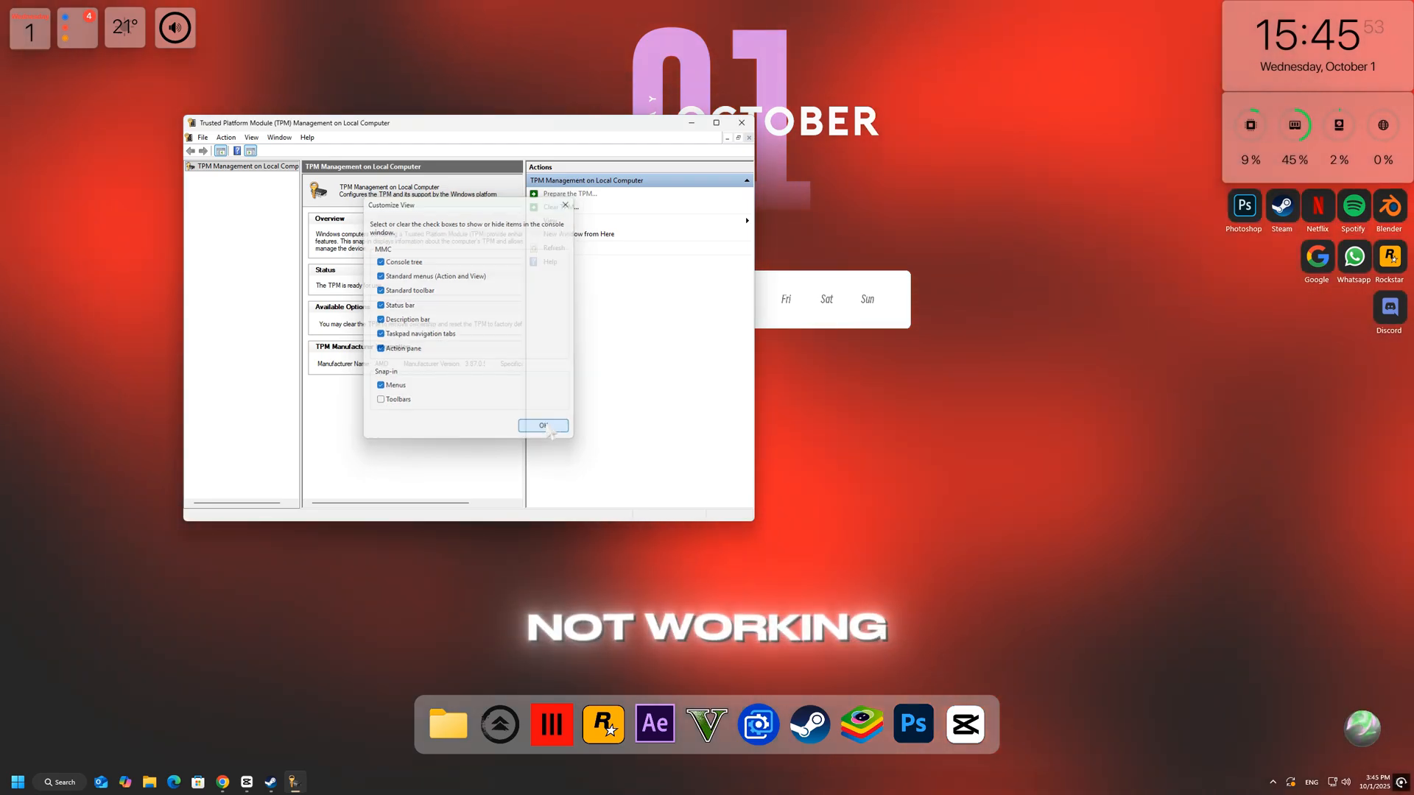
Step: Dismiss the Customize View dialog and close the TPM Management console
{"action": "left_click", "coordinate": [542, 425]}
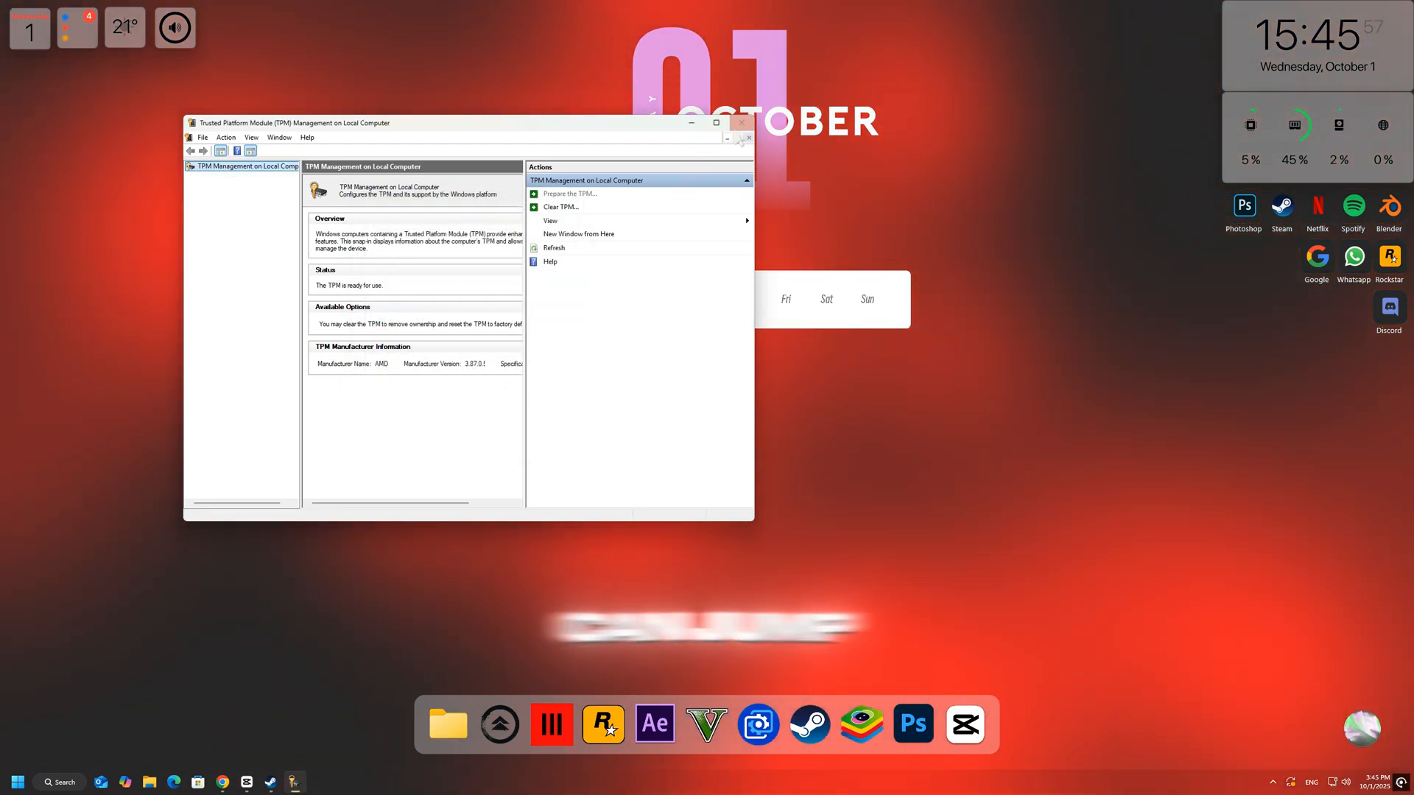
{"action": "left_click", "coordinate": [741, 122]}
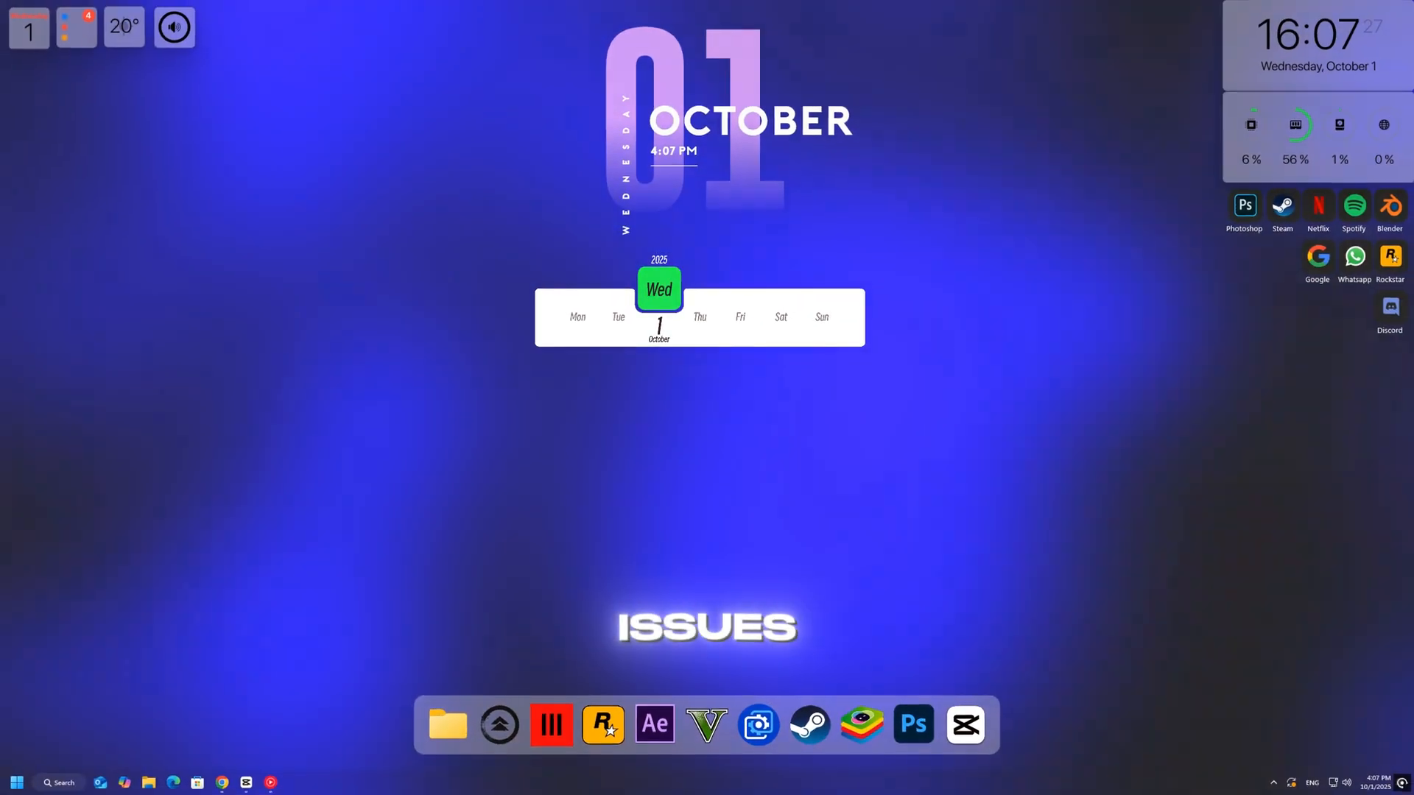